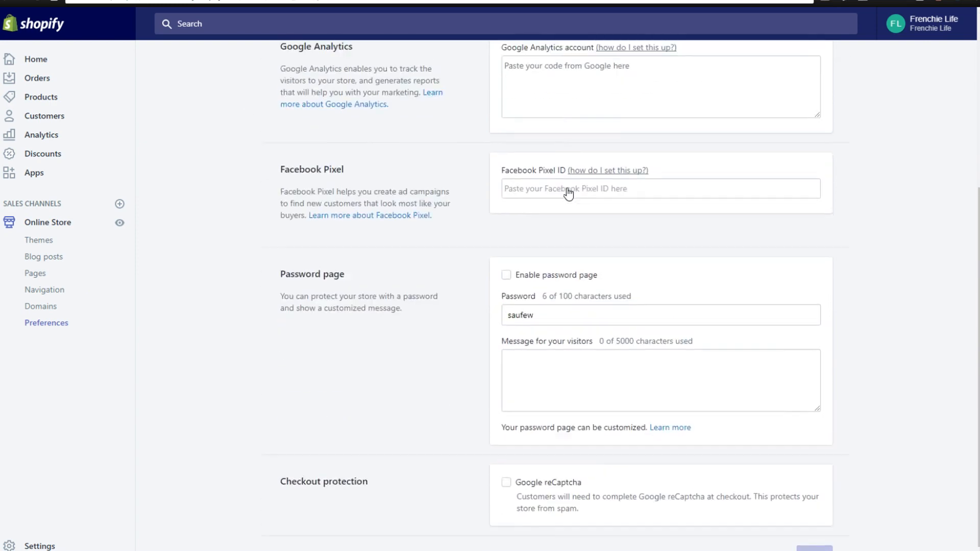
# Start the homepage title with 'Frenchie Life |' in Online Store Preferences
pyautogui.scroll(3)
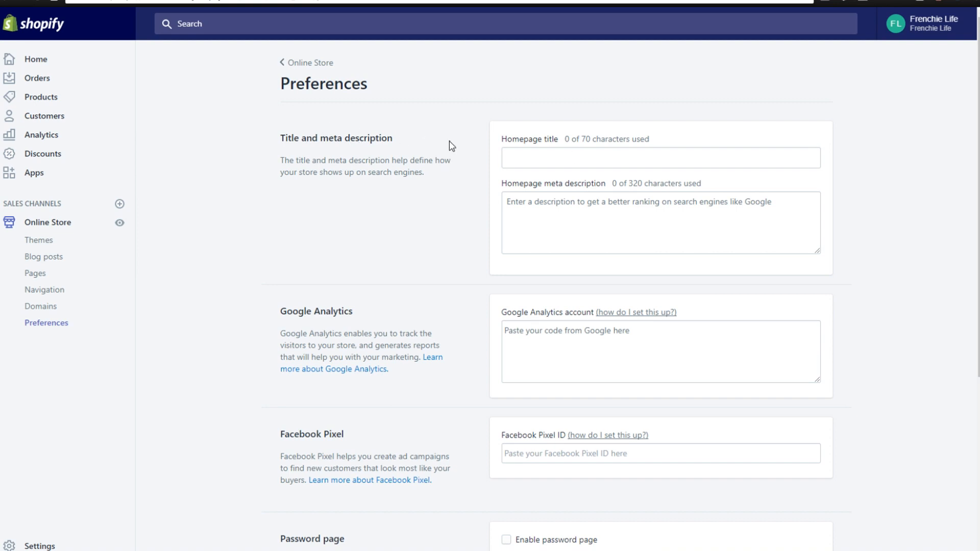
pyautogui.click(660, 158)
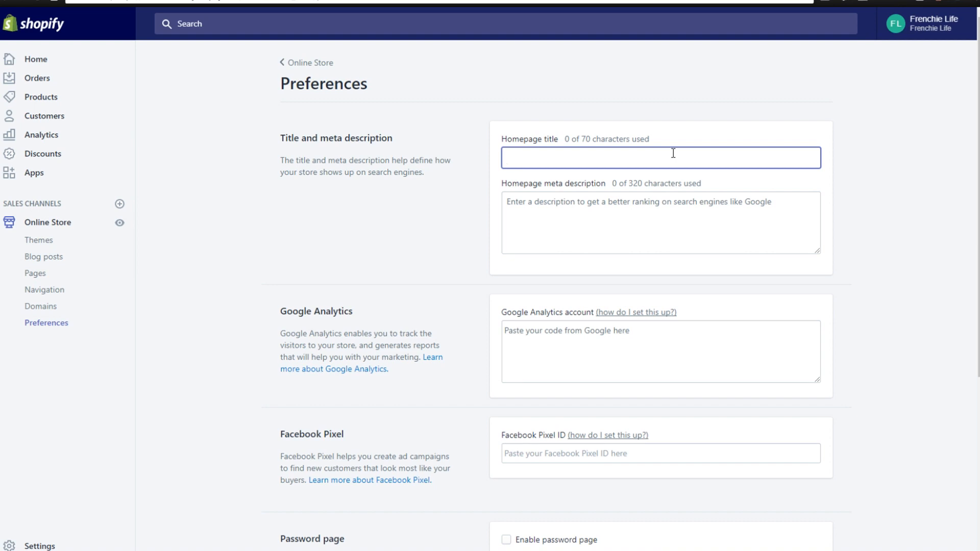
pyautogui.write('Frenchie Life')
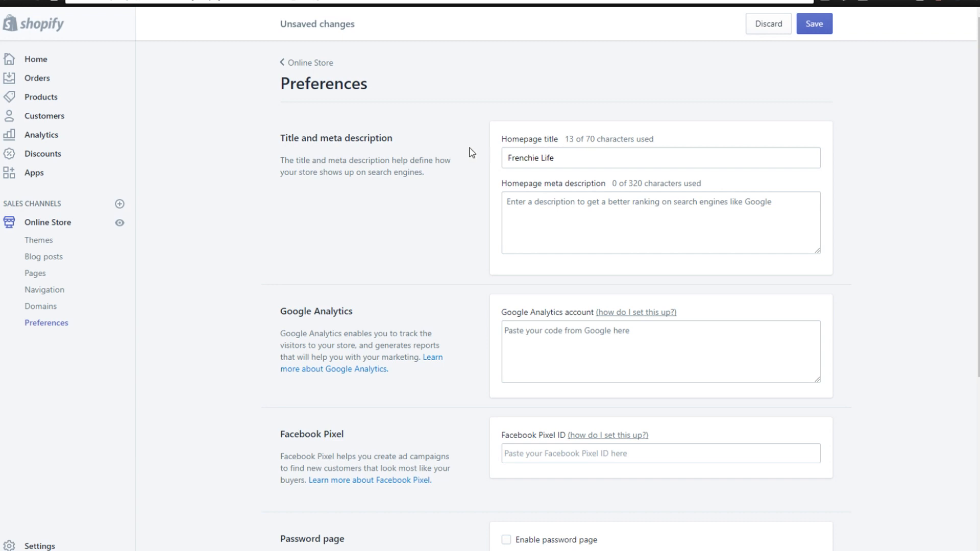
pyautogui.click(659, 157)
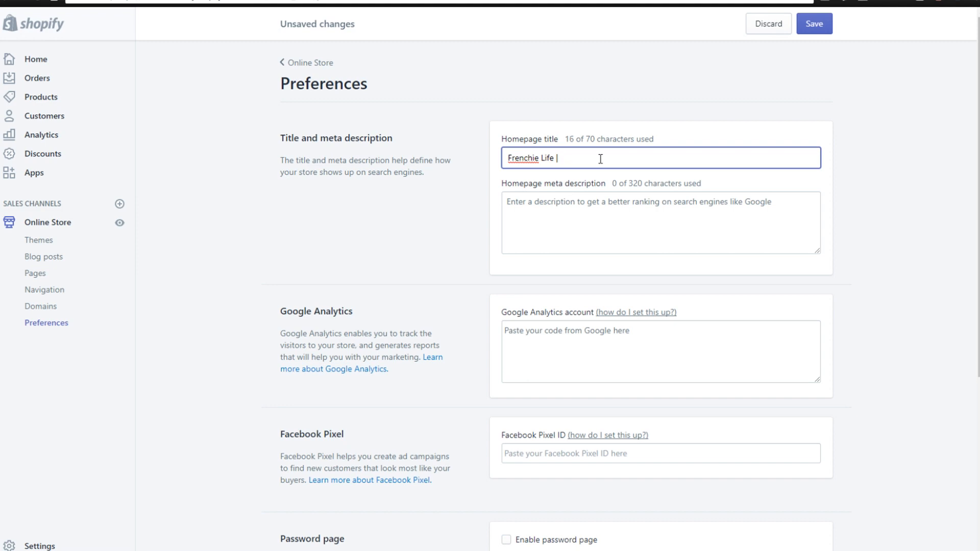
# Finish the title as 'Frenchie Life | The Best French Bulldog Products'
pyautogui.write('The Best F')
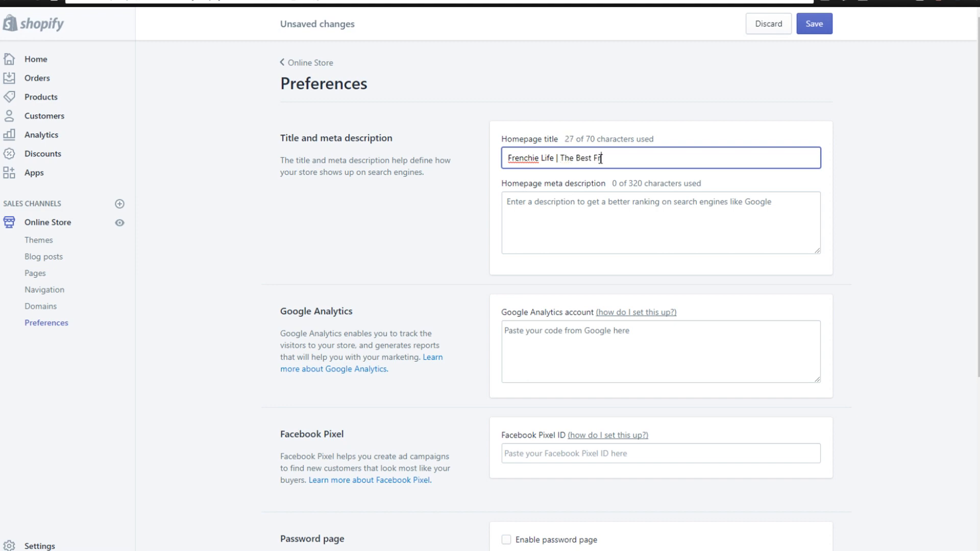
pyautogui.write('rench')
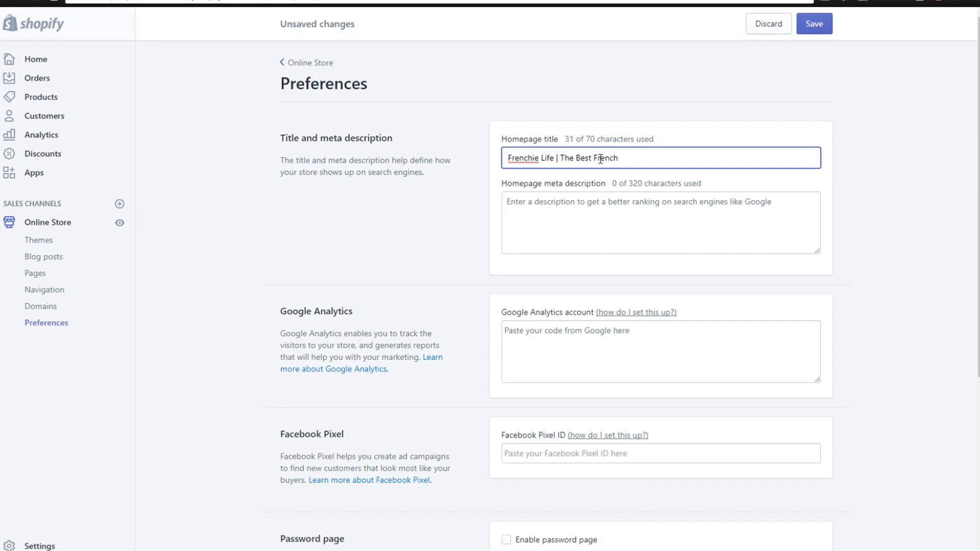
pyautogui.doubleClick(330, 172)
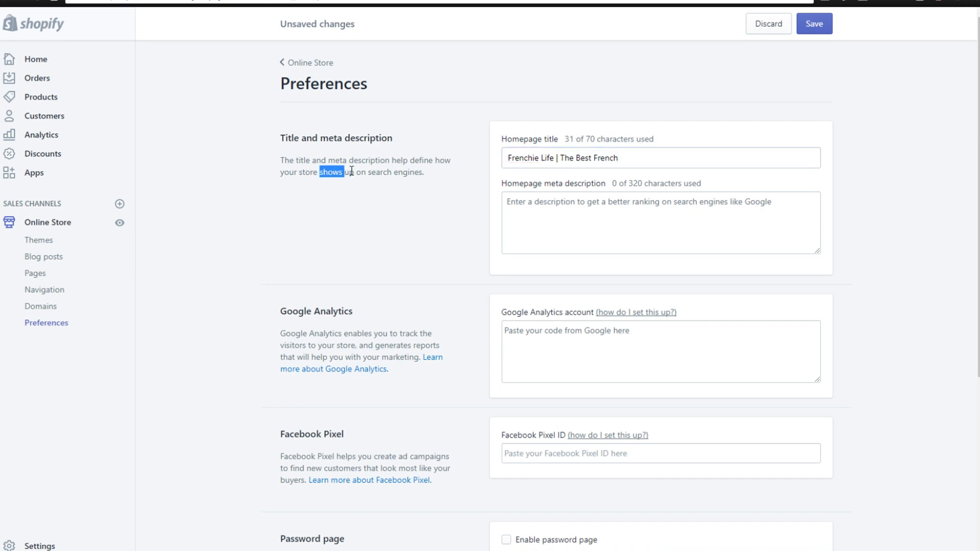
pyautogui.moveTo(331, 172); pyautogui.dragTo(423, 172)
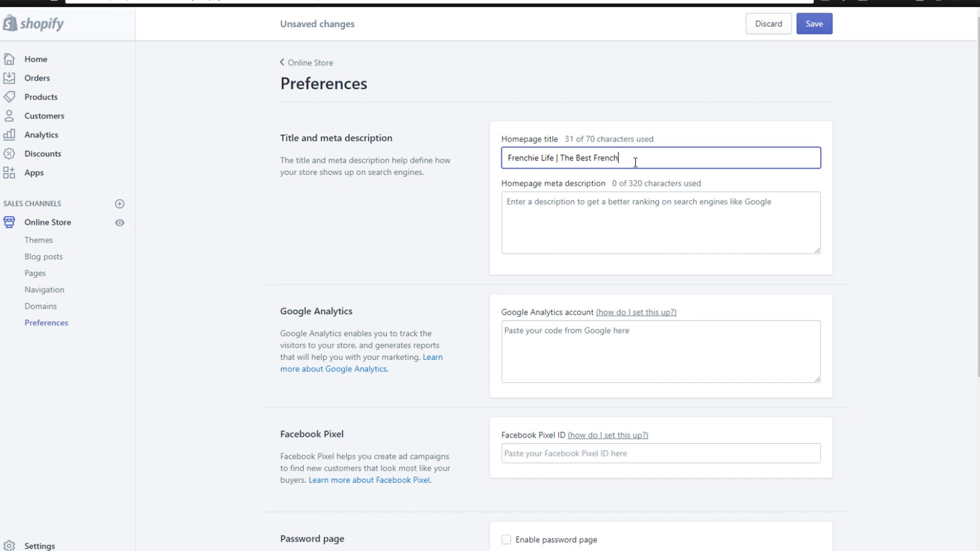
pyautogui.write('Bulldog')
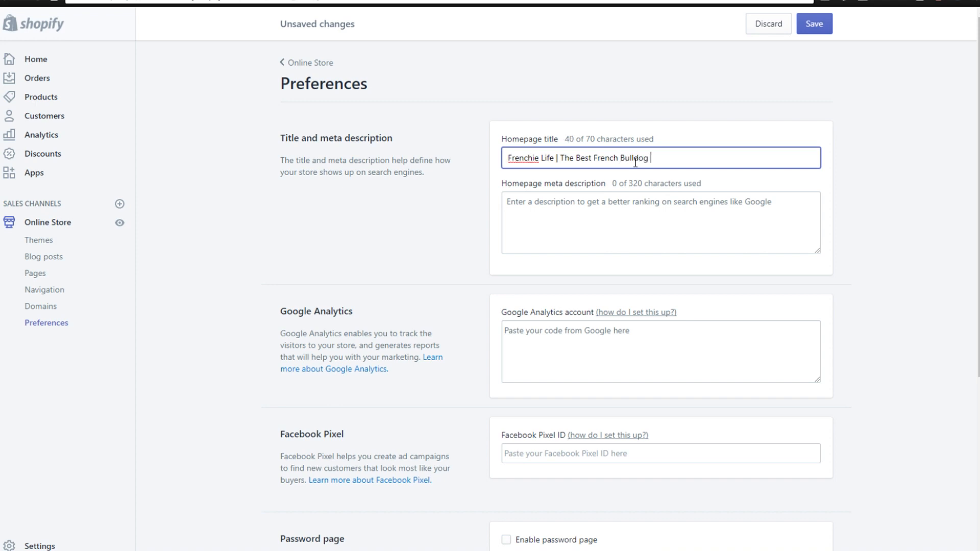
pyautogui.write('Procu')
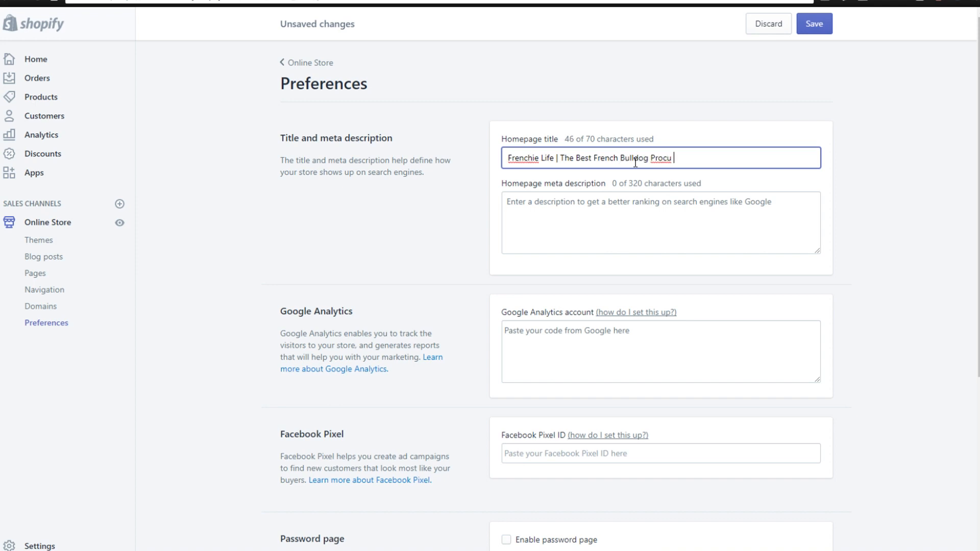
pyautogui.write('cts!')
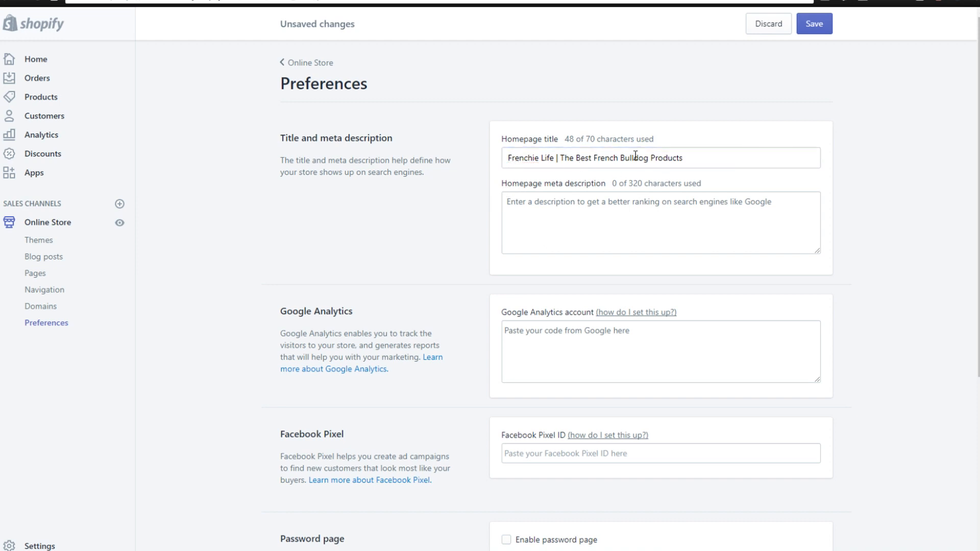
# Enter the meta description 'Frenchie Life is the best store to buy french bulldog accessories...' and save
pyautogui.click(661, 223)
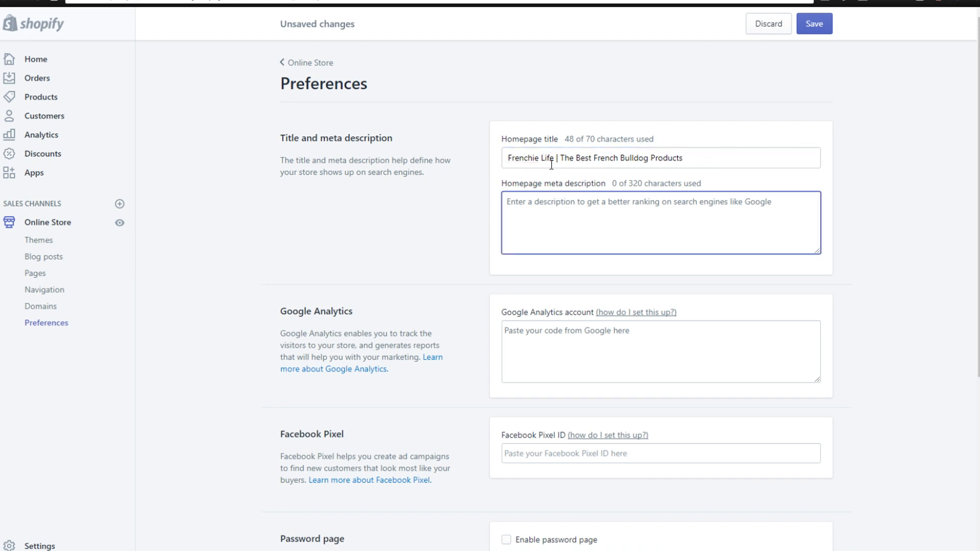
pyautogui.moveTo(534, 174)
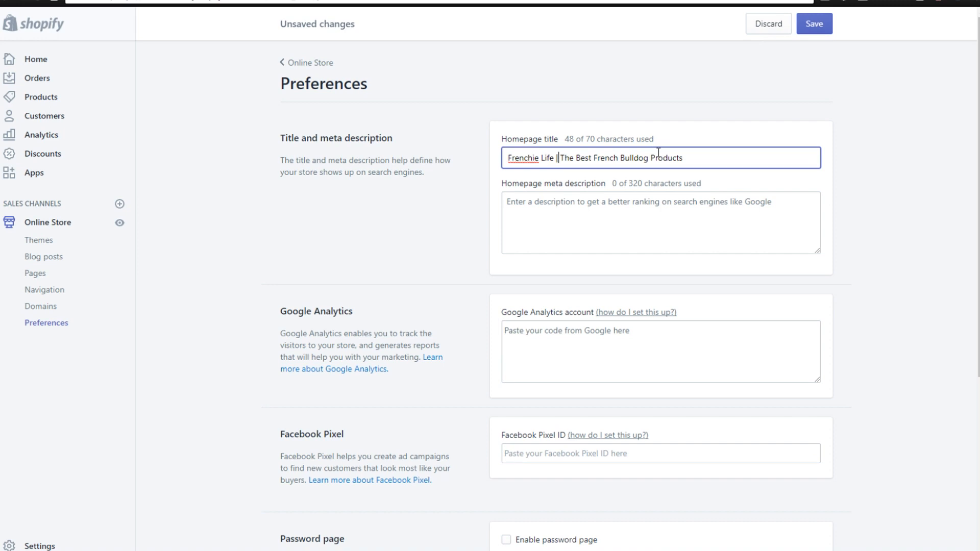
pyautogui.click(660, 222)
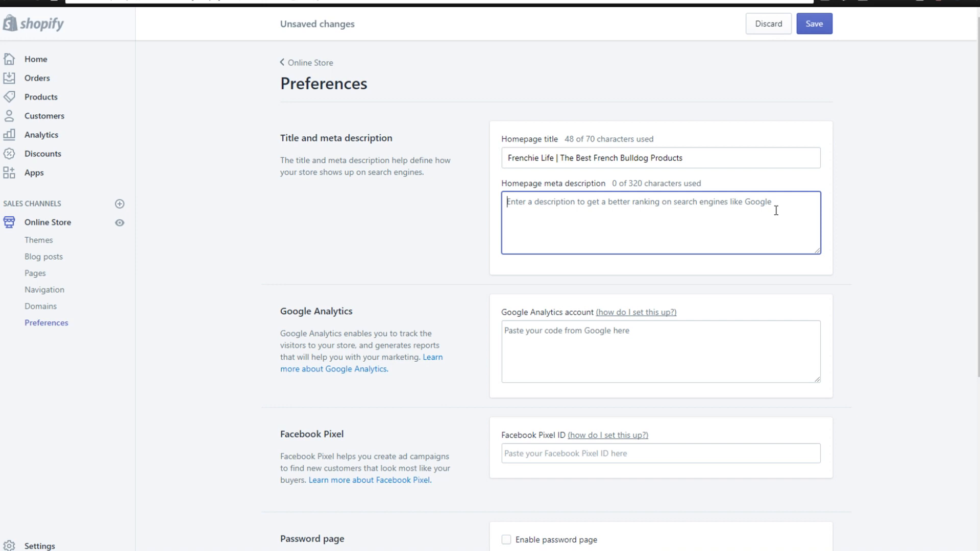
pyautogui.write("Frenchie Life is the best store to buy french bulldog accessories. Whether you're looking for coats, phone cases, earrings, or anything in between to show your love for your frenchie, we have it!")
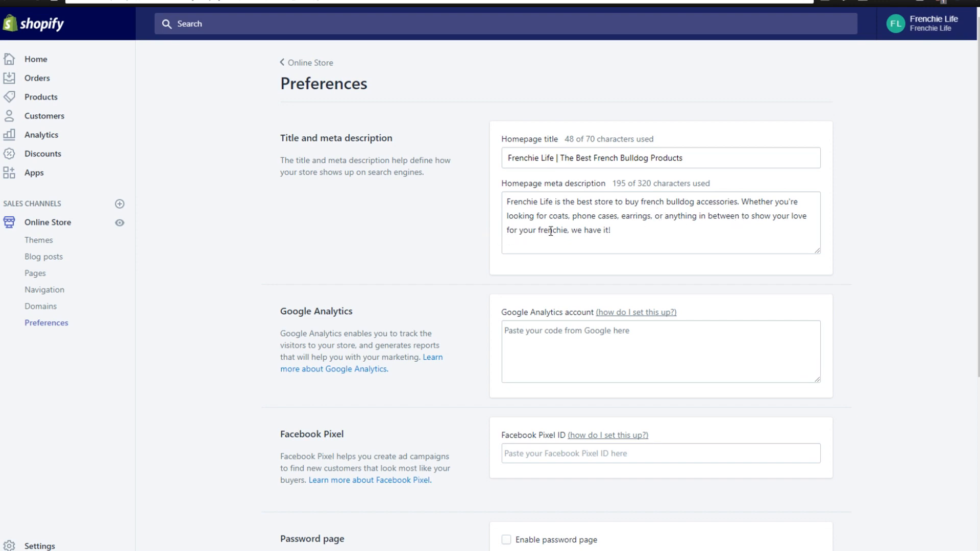
pyautogui.moveTo(731, 227)
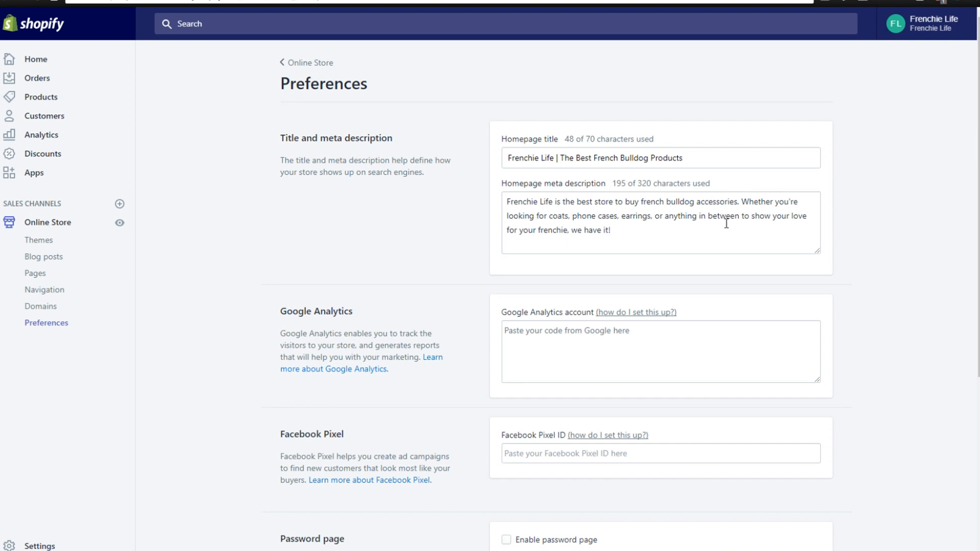
pyautogui.moveTo(527, 204)
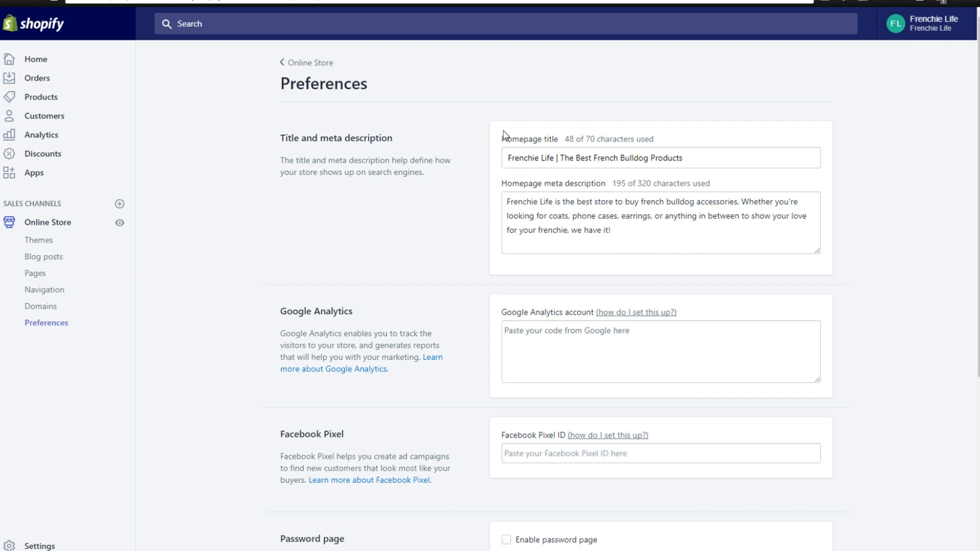
pyautogui.moveTo(588, 186)
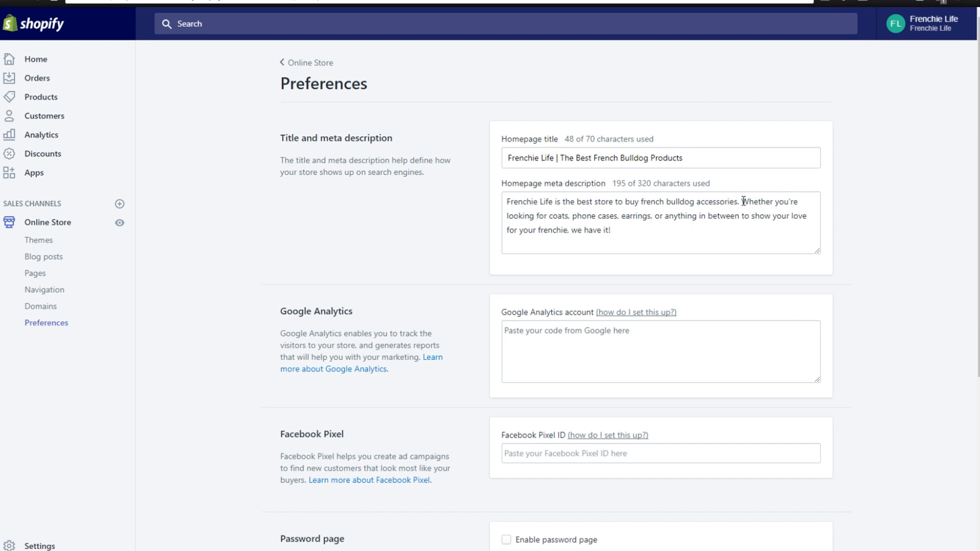
pyautogui.moveTo(457, 218)
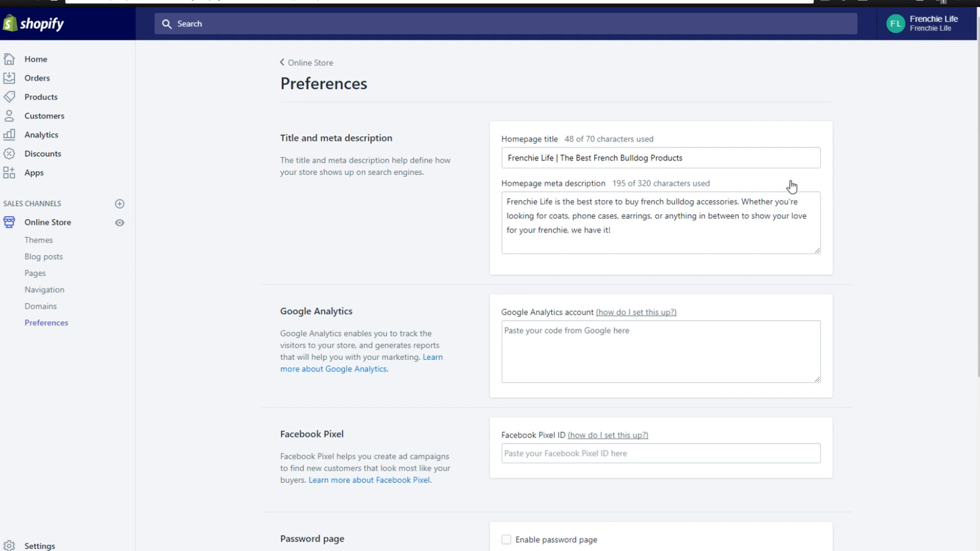
pyautogui.moveTo(603, 142)
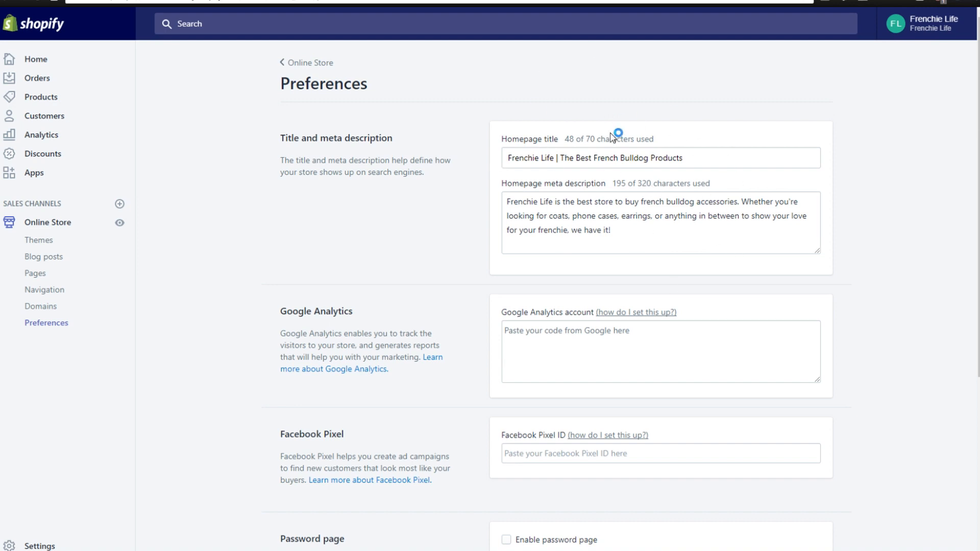
pyautogui.moveTo(506, 182)
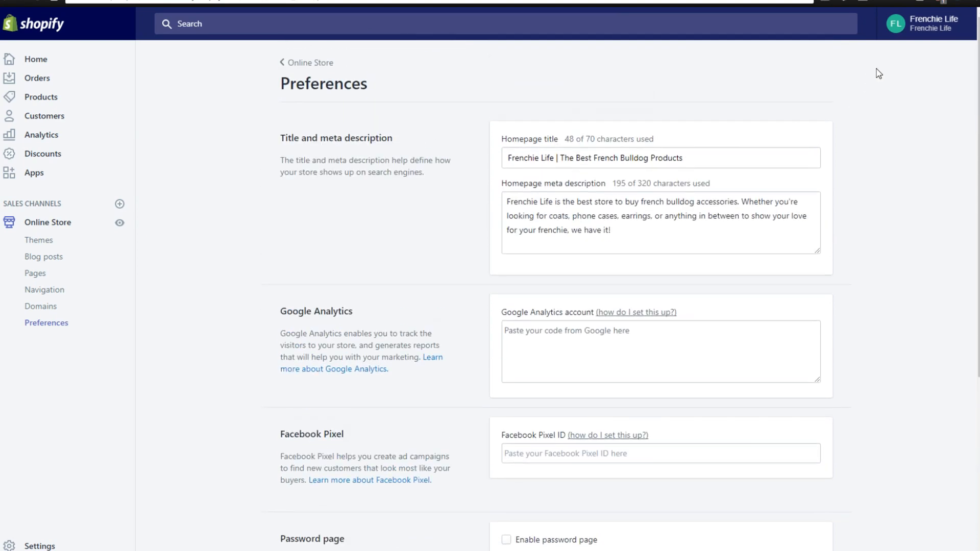
pyautogui.moveTo(786, 203)
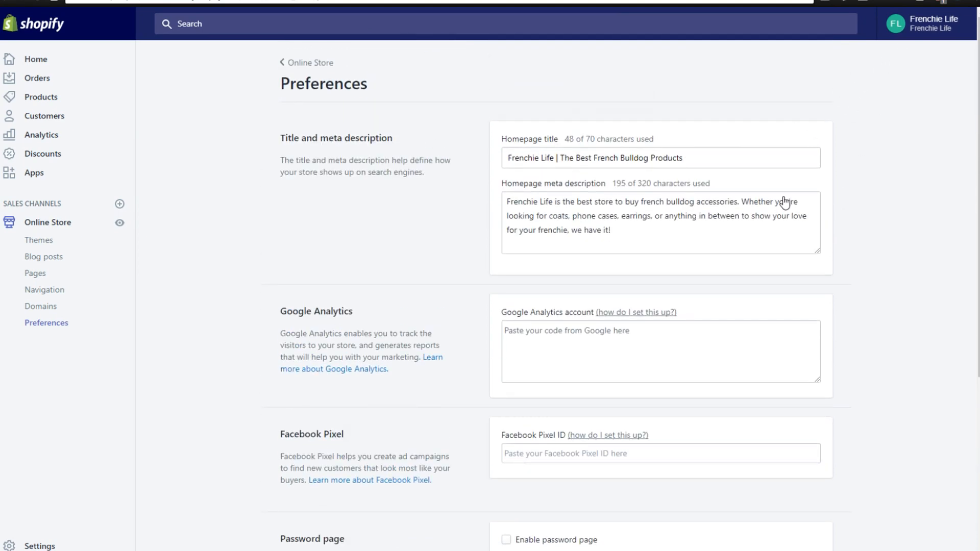